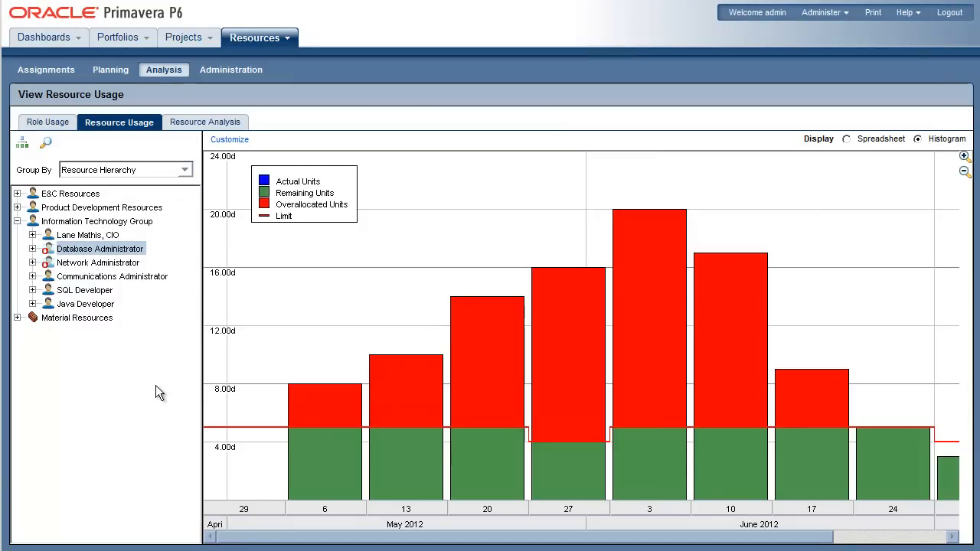
mouse_move(114, 272)
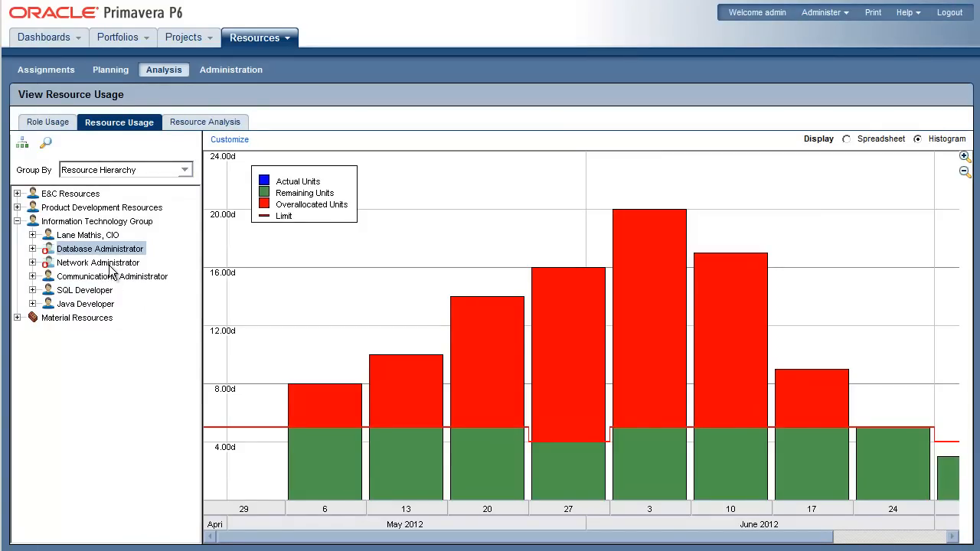
Review the Network Administrator's usage histogram, then open the rollout projects' activities and Gantt chart.
click(98, 261)
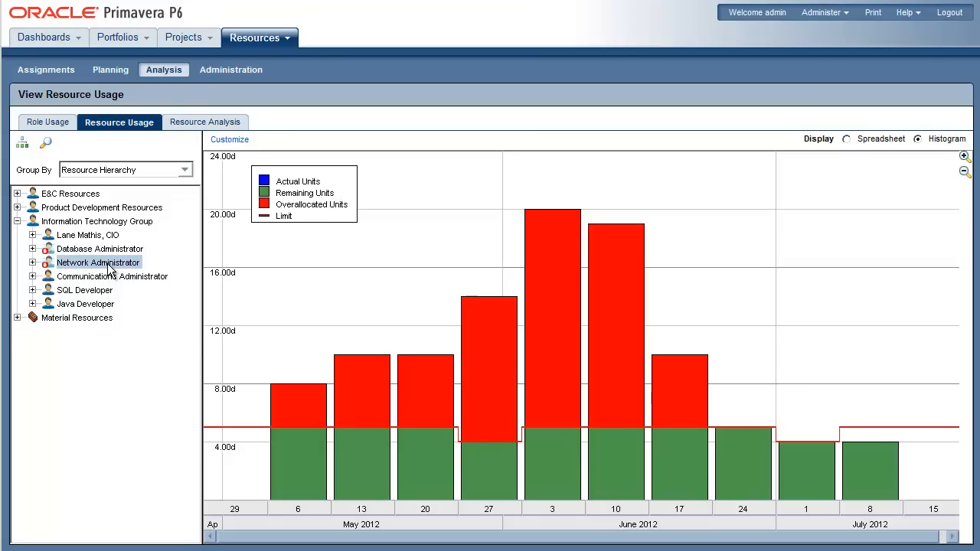
mouse_move(105, 310)
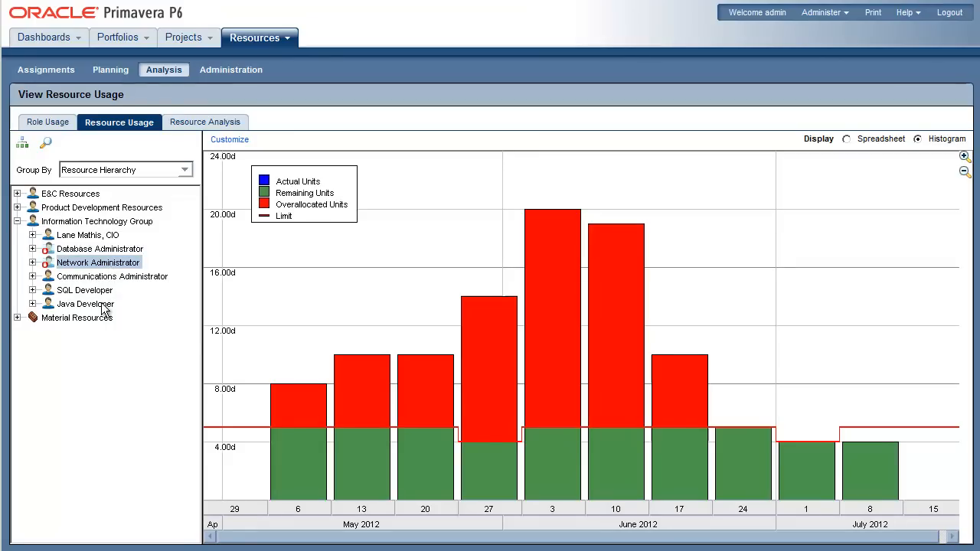
click(184, 36)
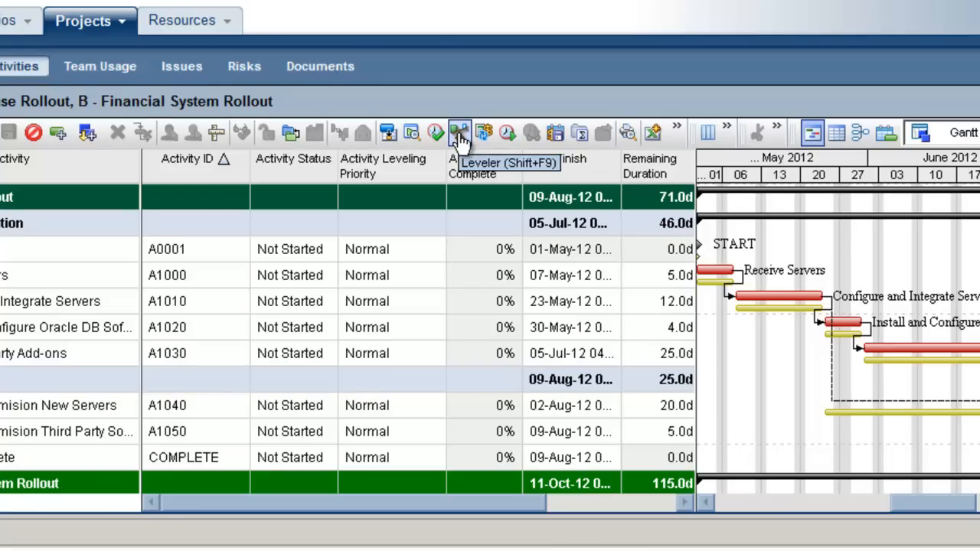
Save leveling by Project then Activity Leveling Priority, and give activity A1010 Top priority.
click(459, 133)
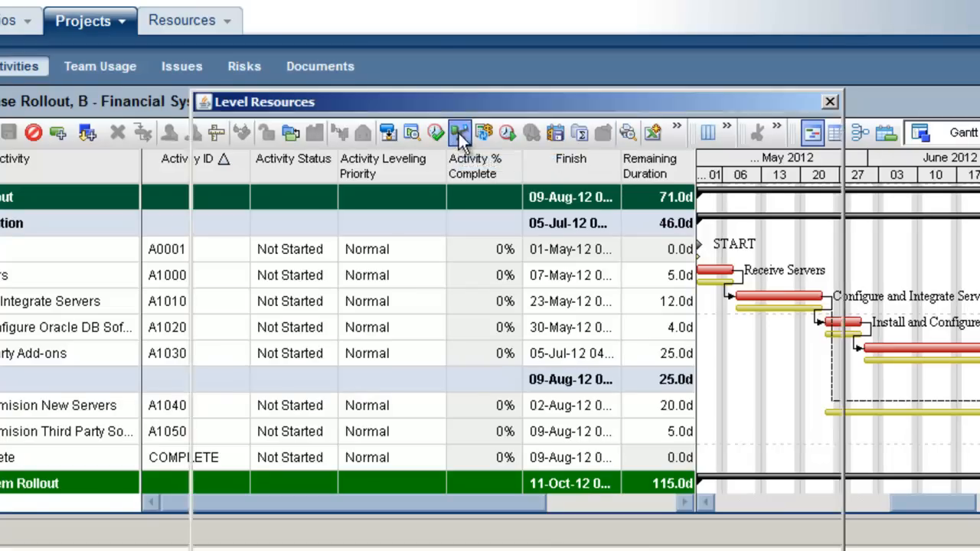
click(459, 132)
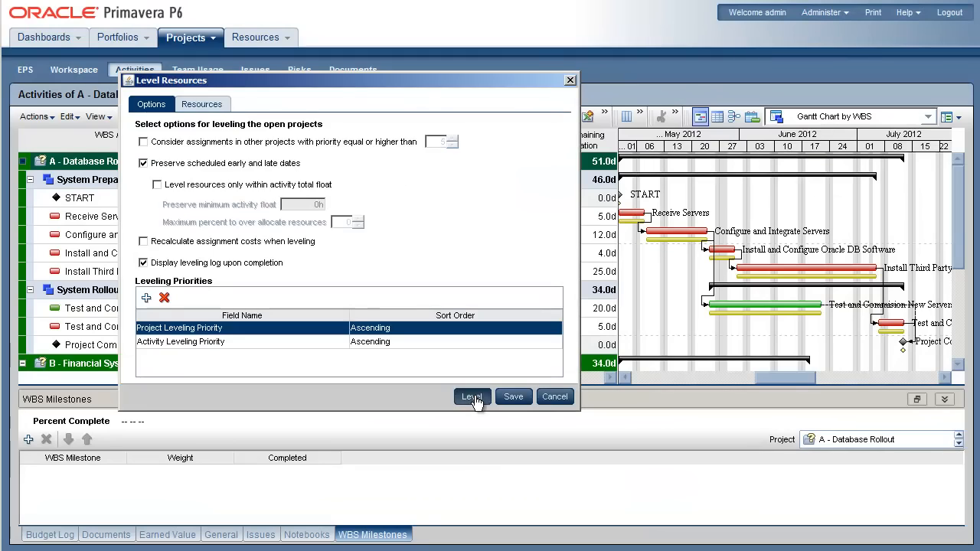
click(471, 397)
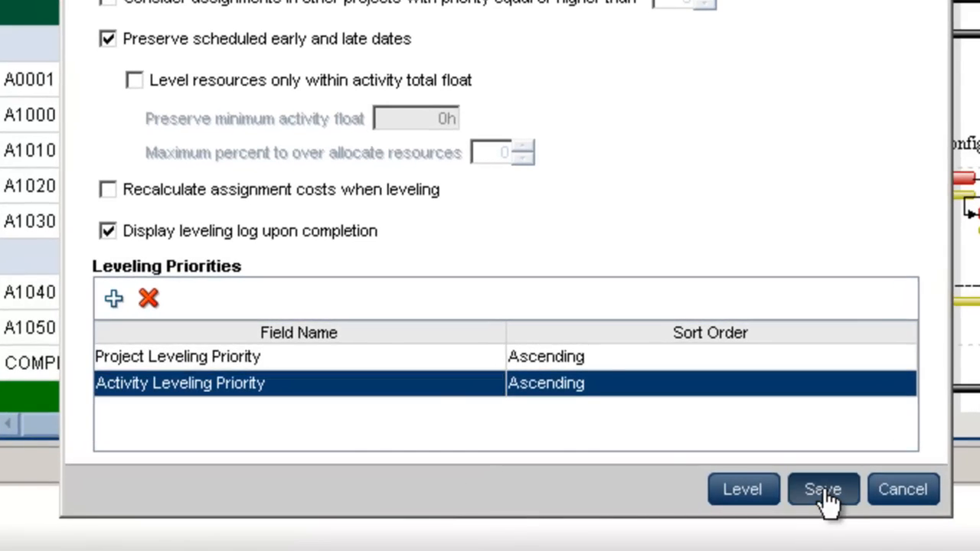
click(822, 489)
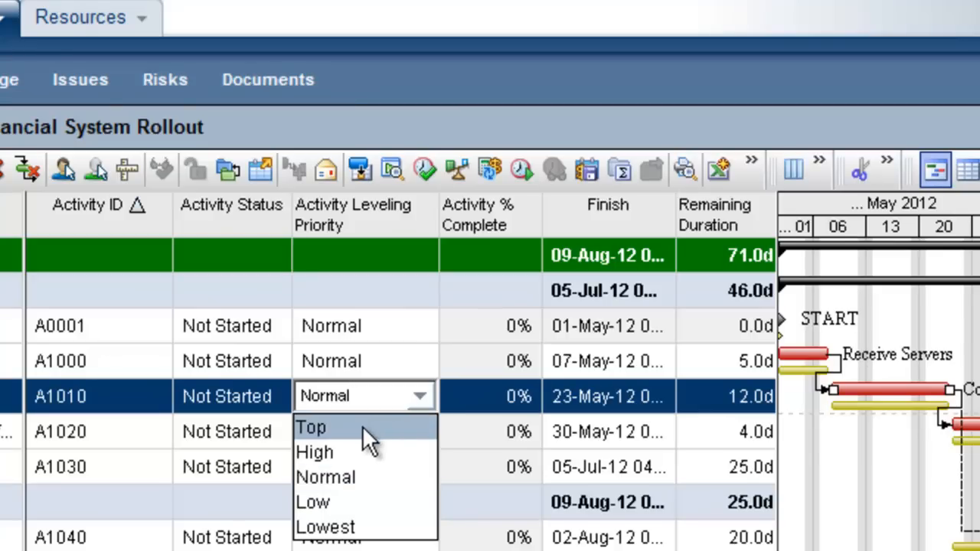
click(314, 451)
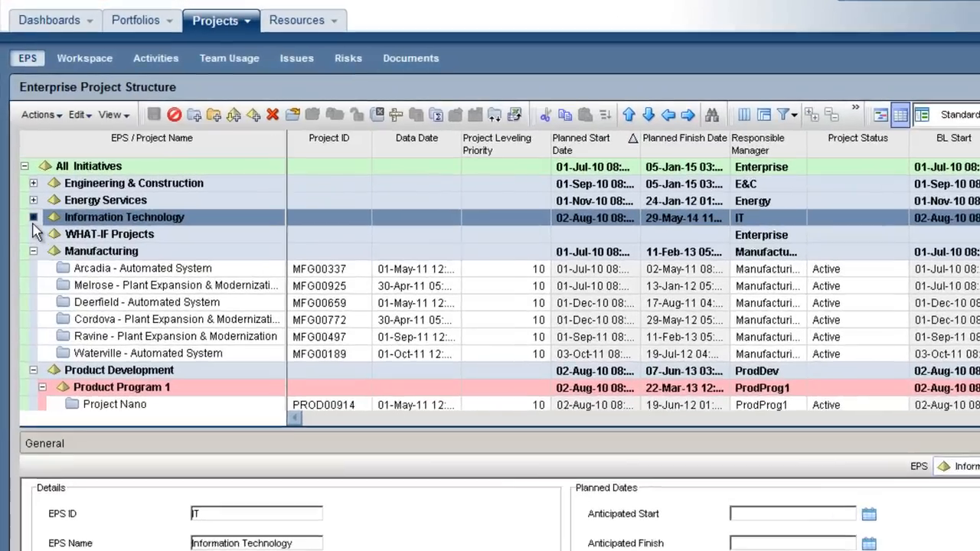
Set Project Status to What If for A - DBR-1 and B - FINDB-1.
click(34, 216)
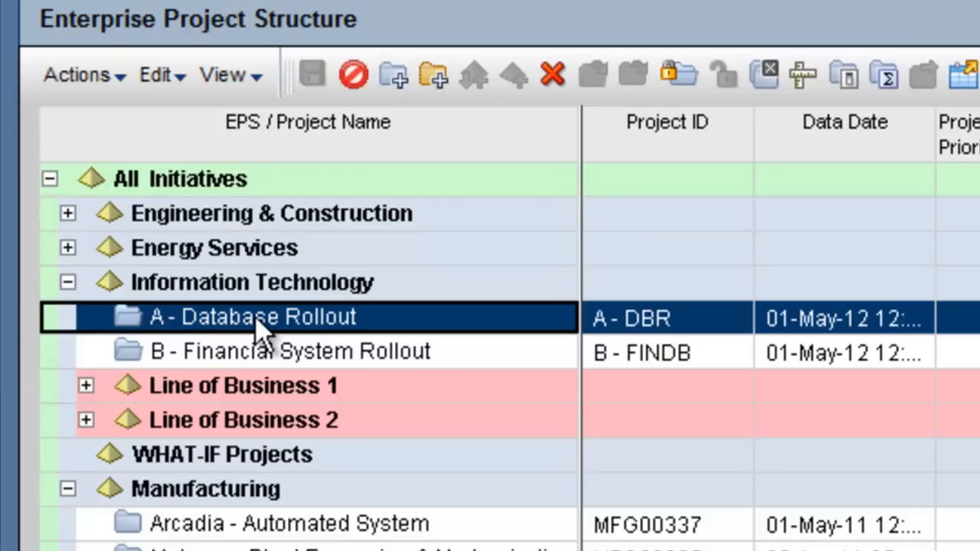
mouse_move(264, 367)
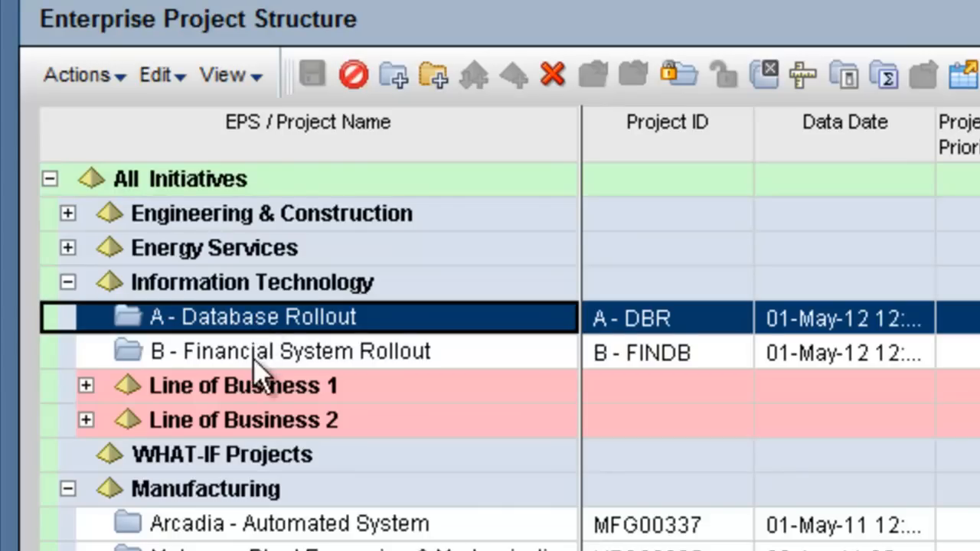
click(290, 352)
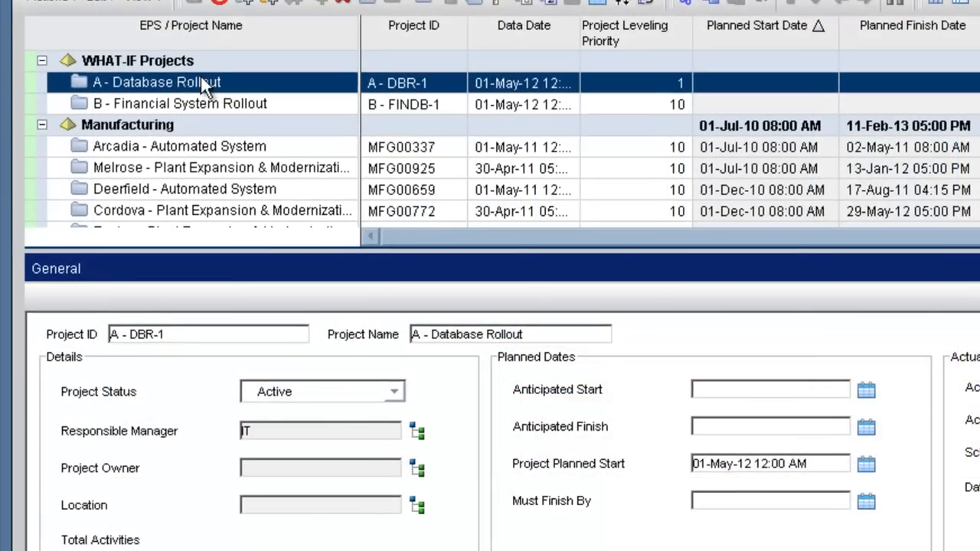
click(394, 391)
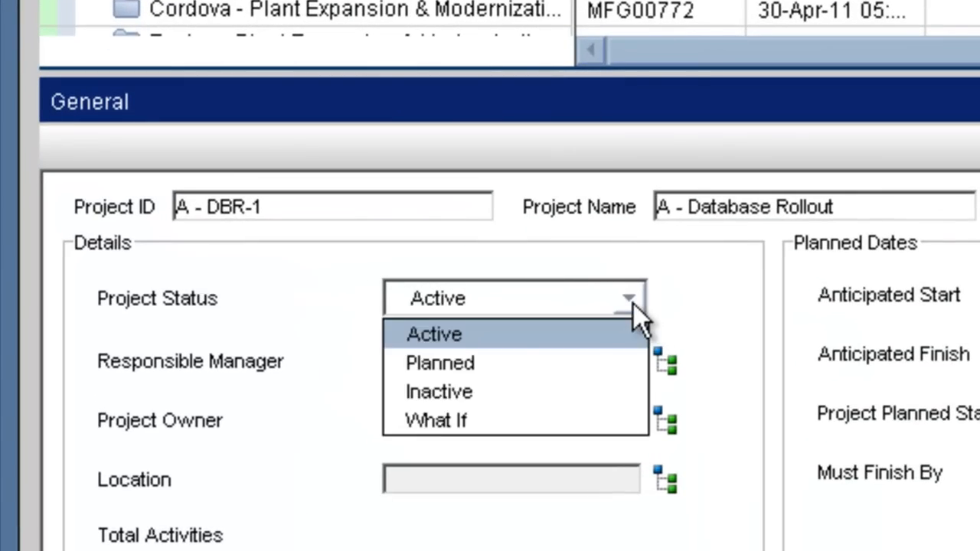
click(435, 419)
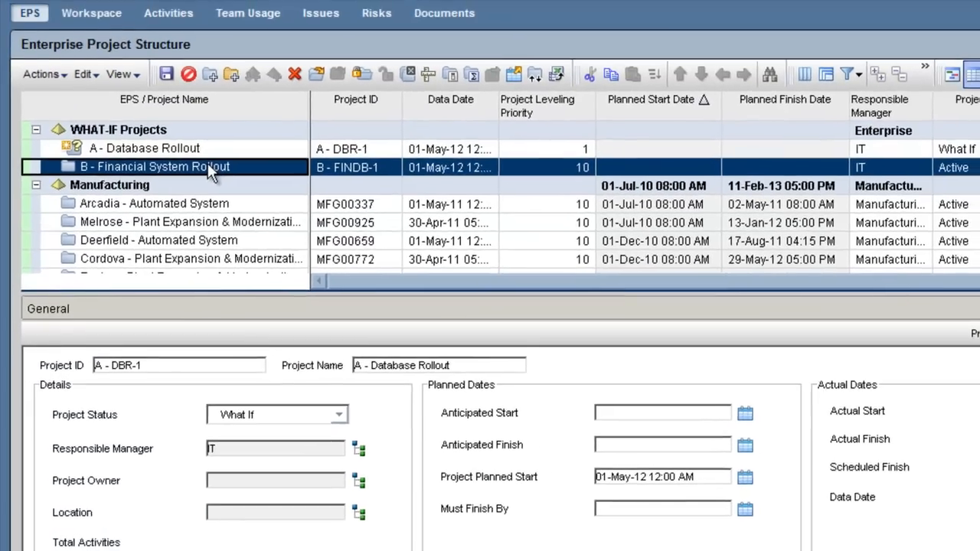
click(339, 414)
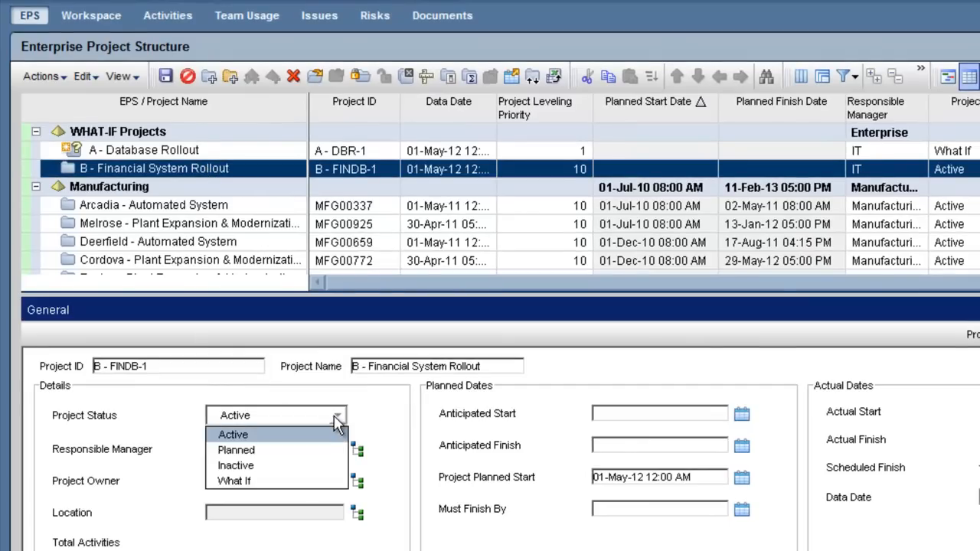
mouse_move(233, 481)
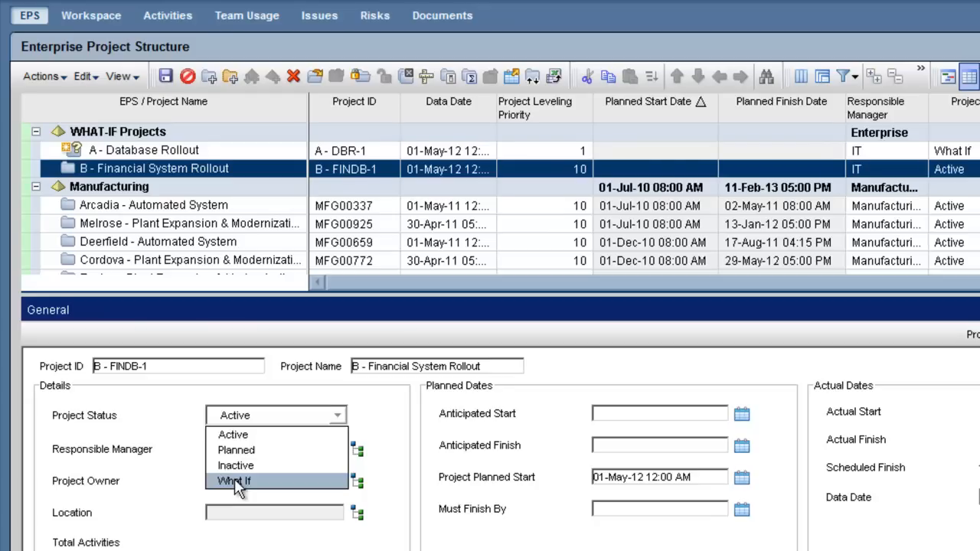
click(234, 480)
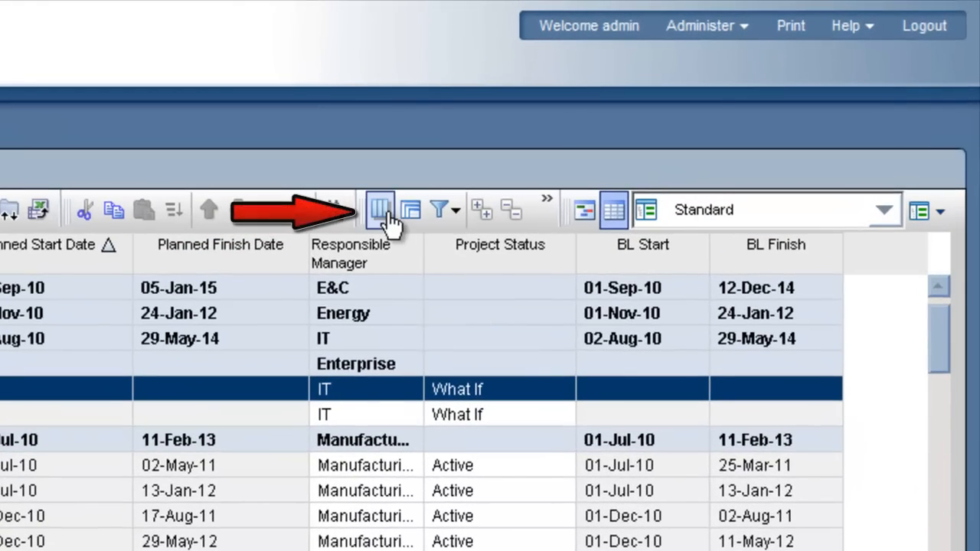
Add the Project Leveling Priority column and change A - DBR-1's priority to 1.
click(380, 209)
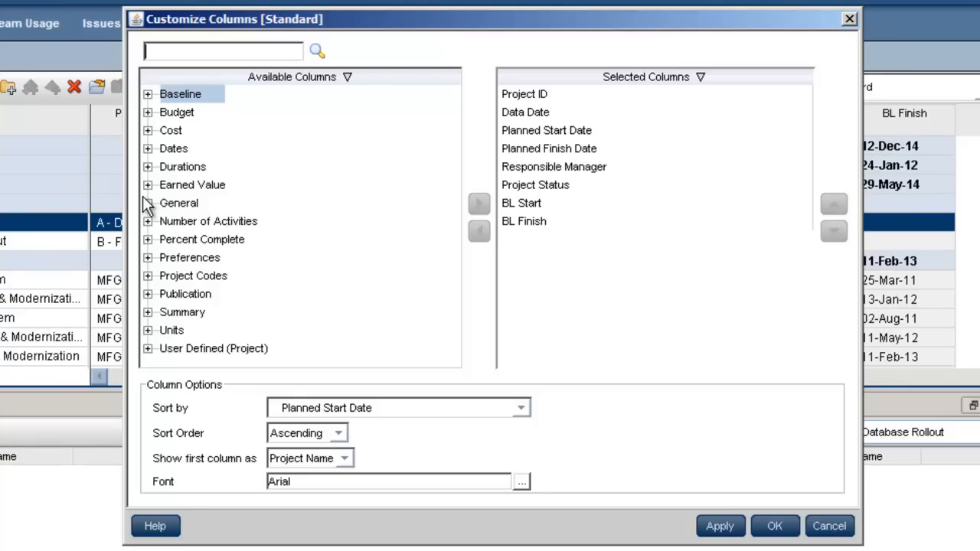
click(148, 203)
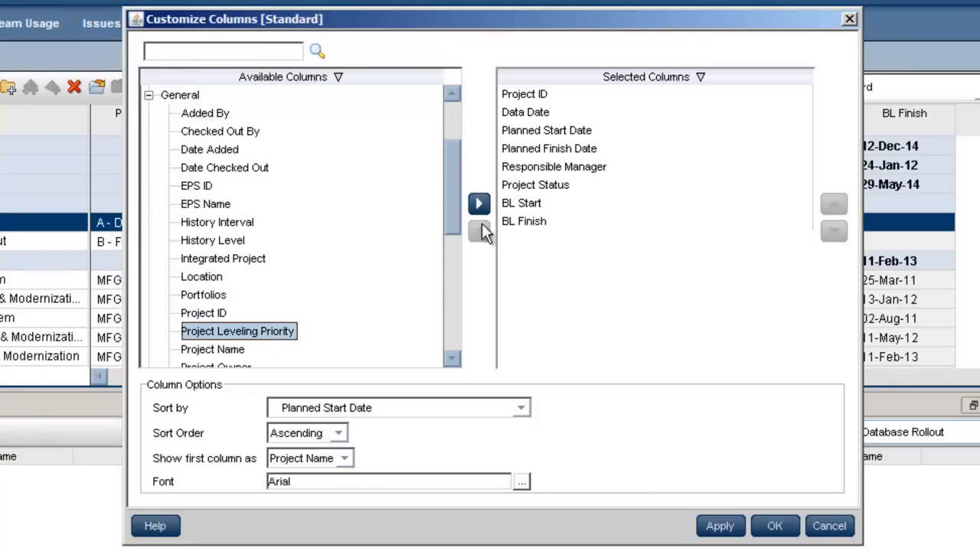
click(478, 203)
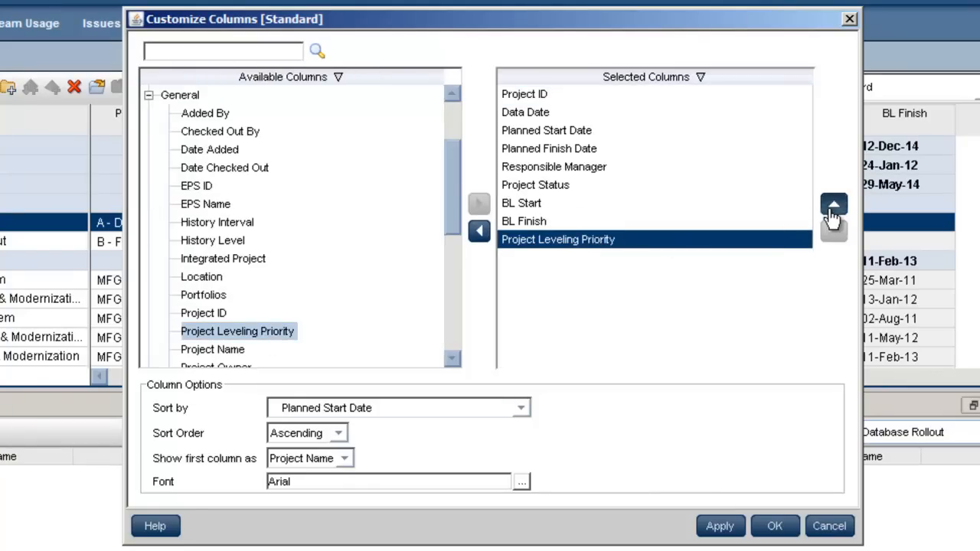
click(832, 204)
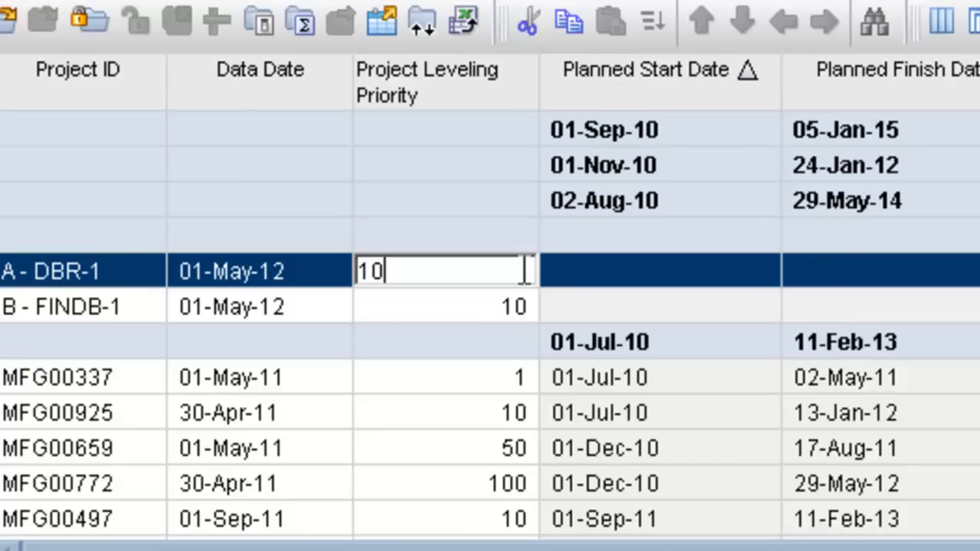
key(Backspace)
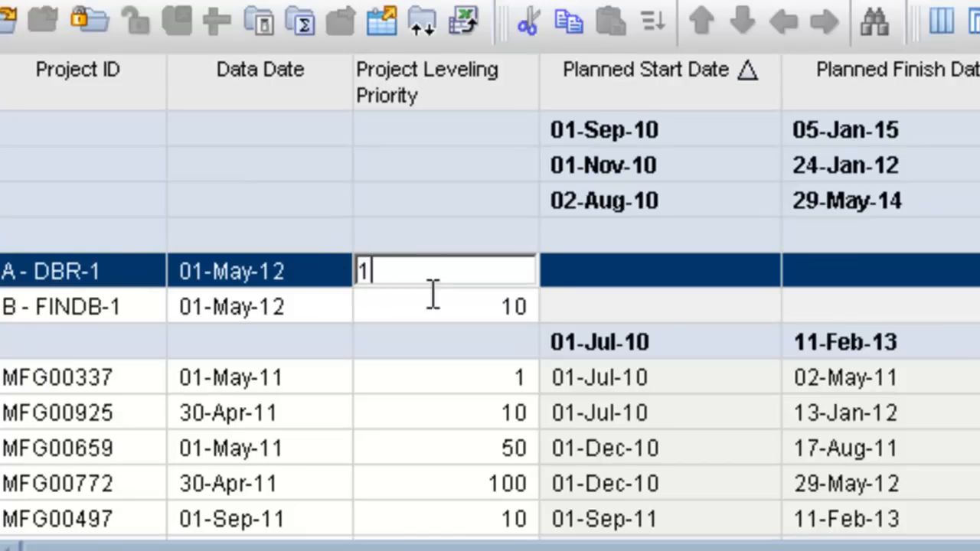
click(444, 307)
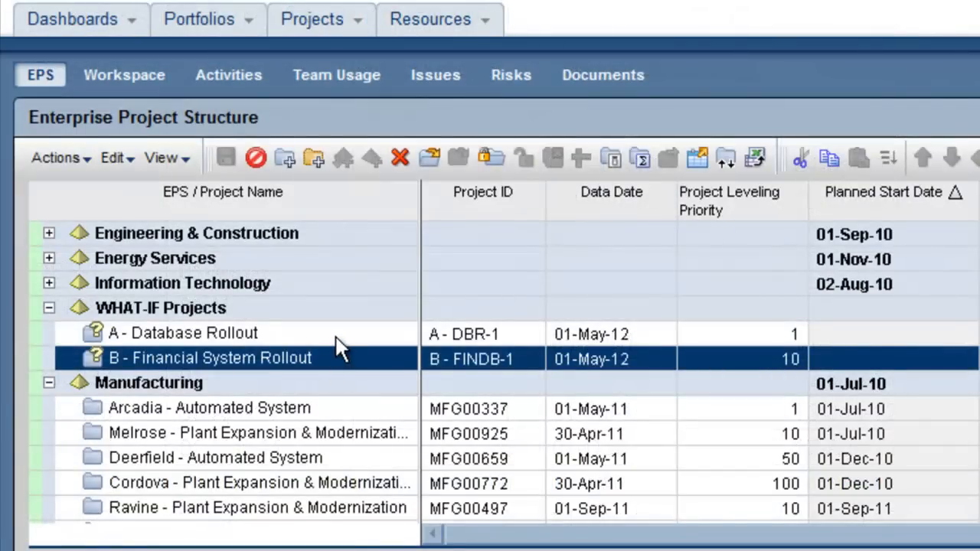
Add the Activity Leveling Priority column to both what-if projects and give A1000 Top priority.
click(182, 333)
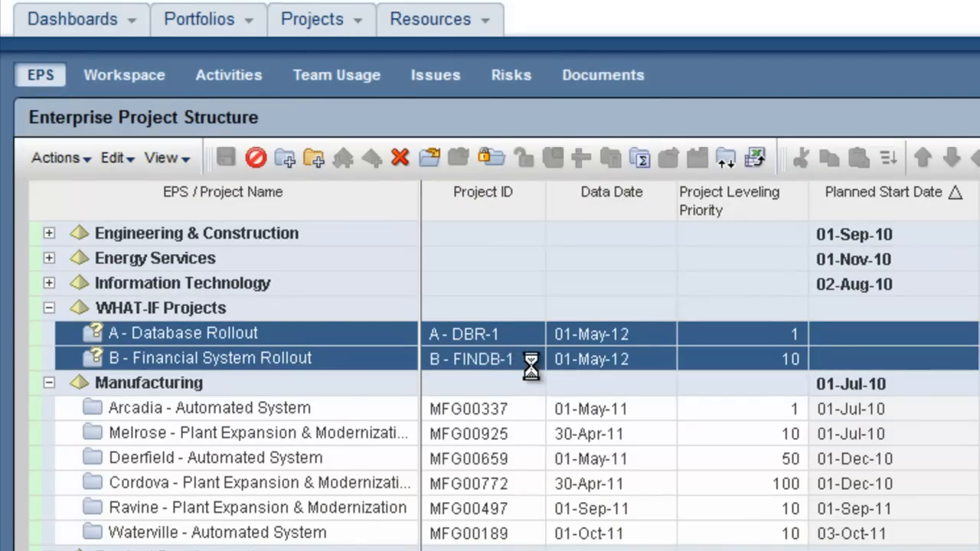
scroll(down, 3)
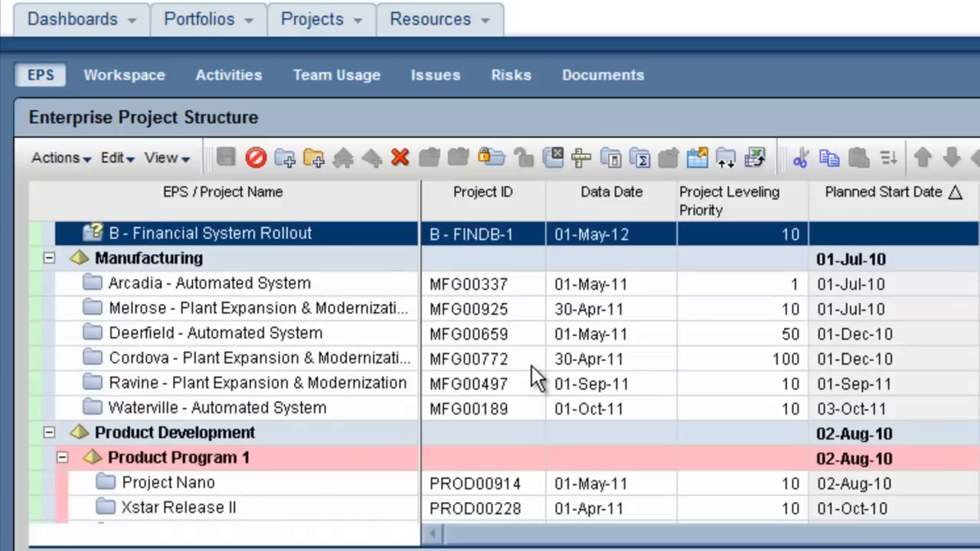
scroll(up, 3)
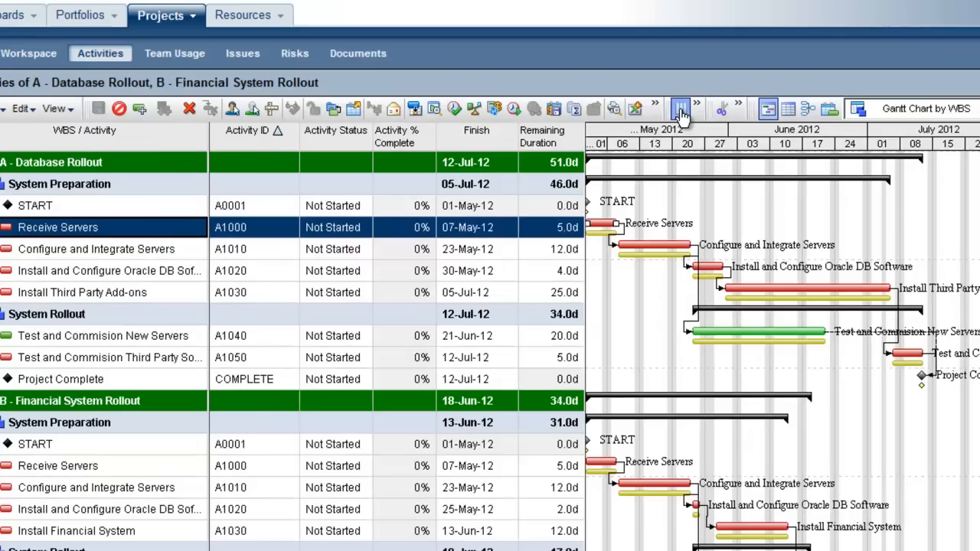
click(680, 108)
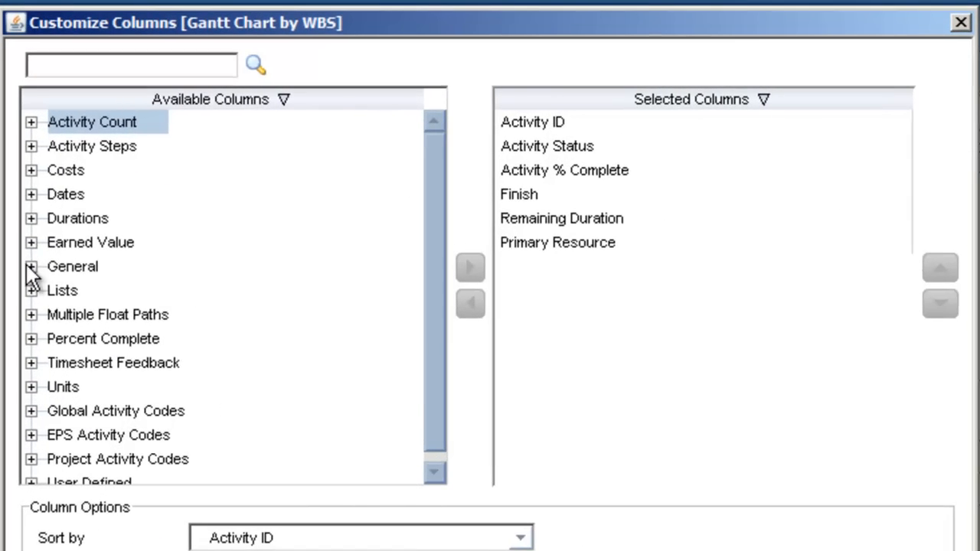
click(31, 266)
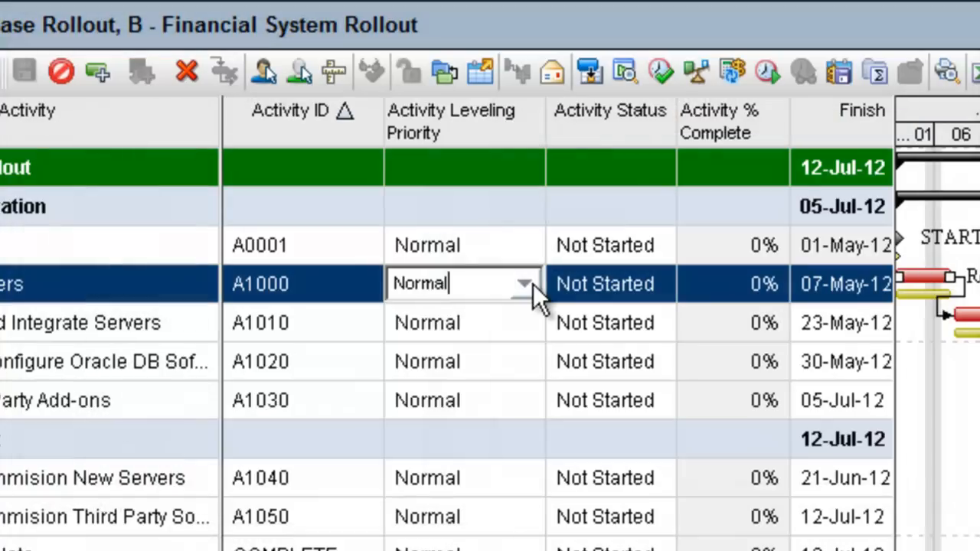
click(524, 283)
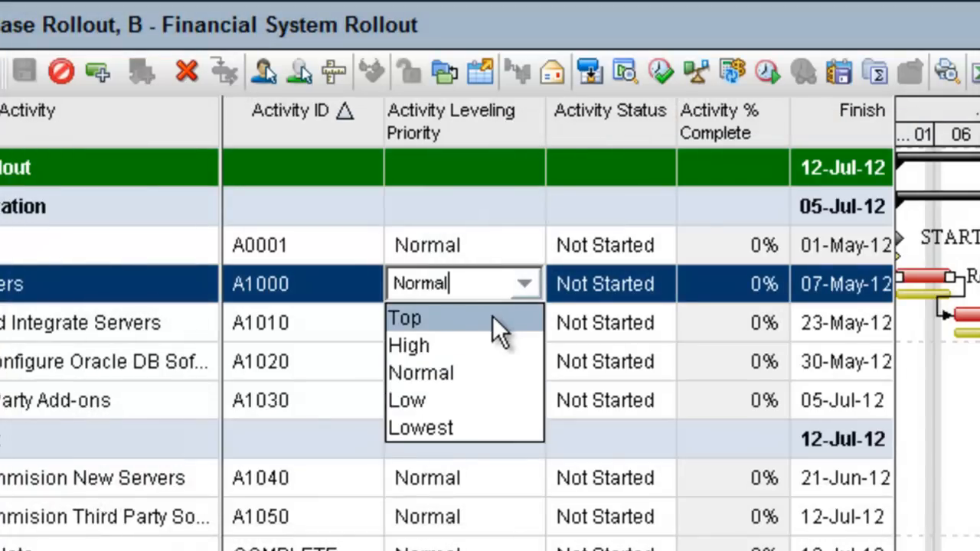
click(404, 318)
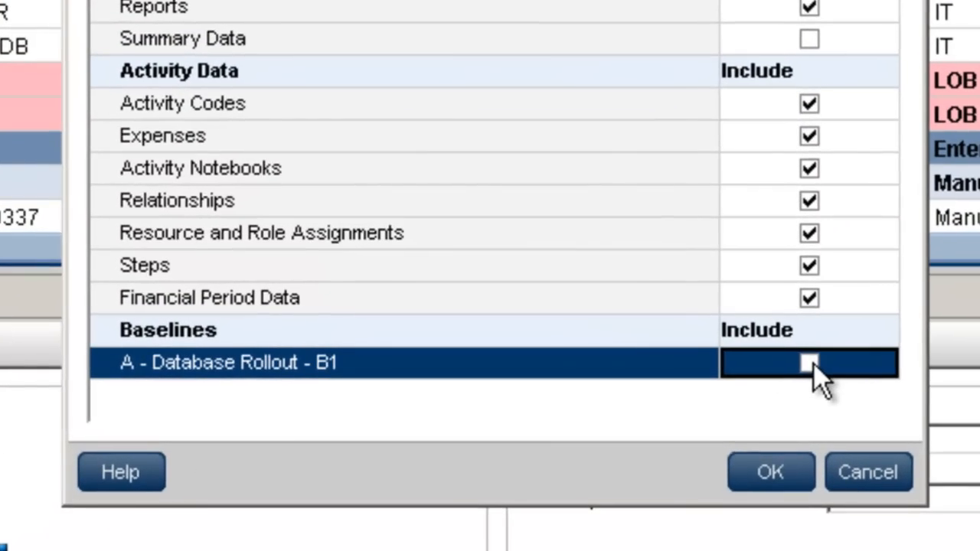
Toggle copying the B1 baseline for A - Database Rollout, then check the copy's status.
click(769, 472)
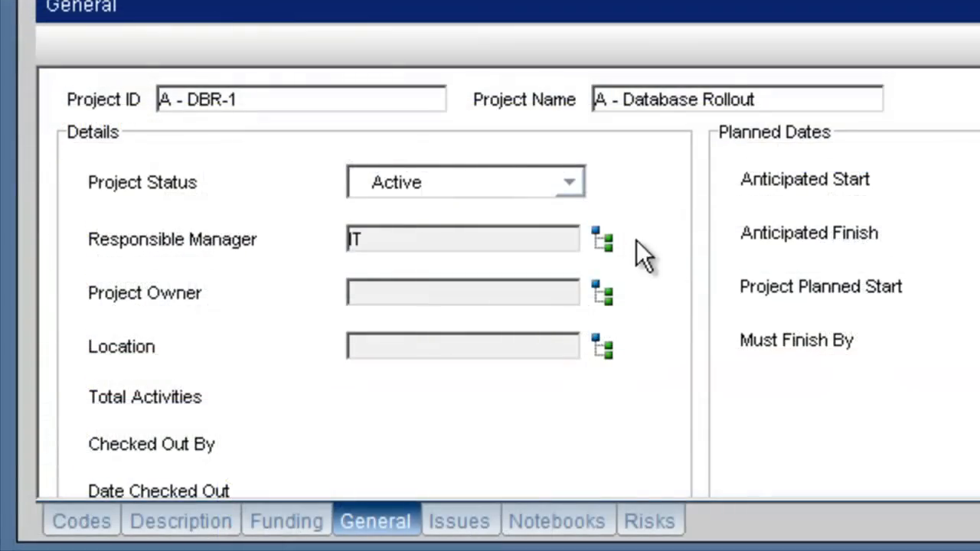
click(569, 182)
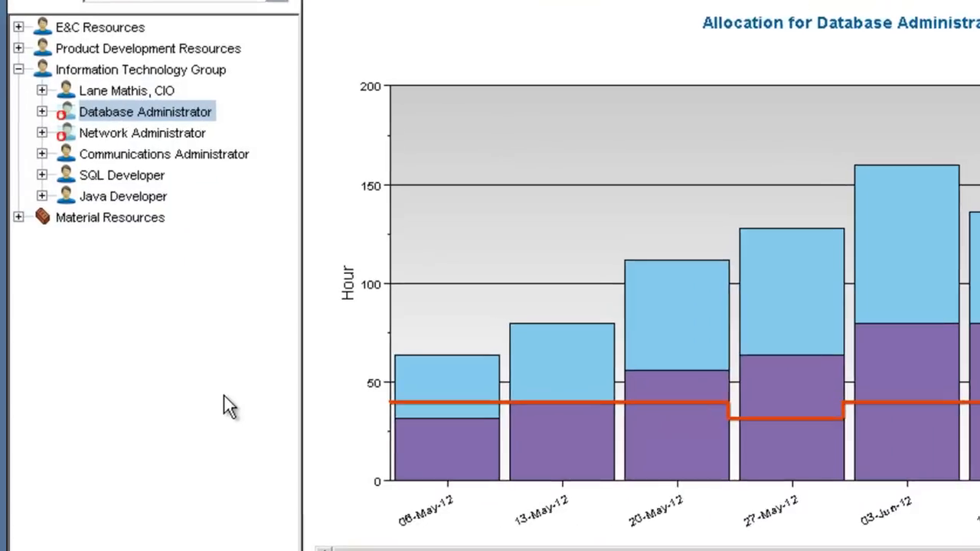
mouse_move(571, 459)
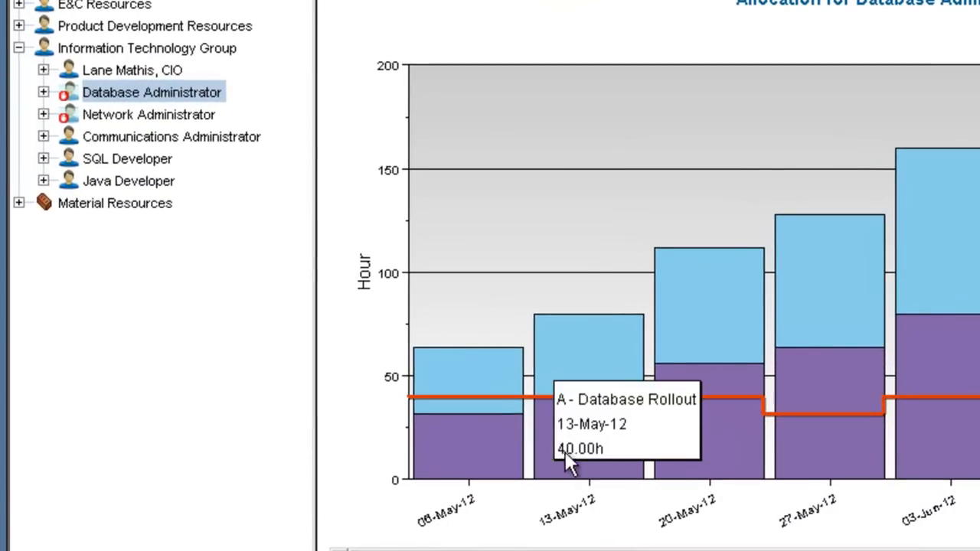
mouse_move(585, 367)
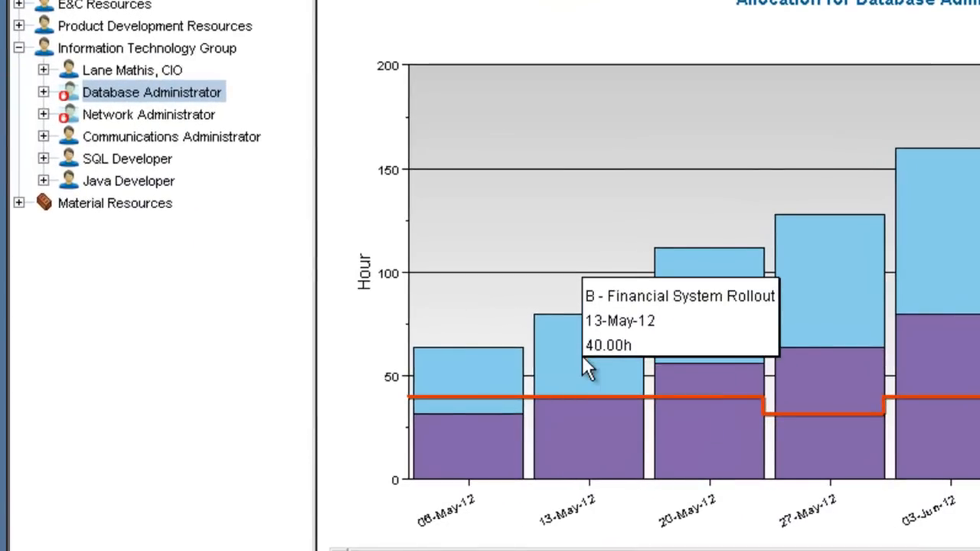
mouse_move(700, 318)
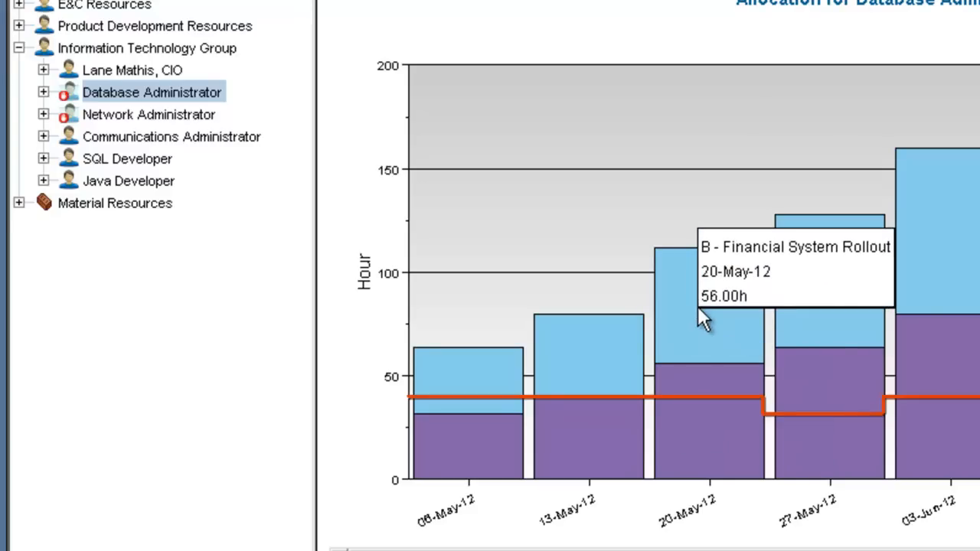
mouse_move(69, 113)
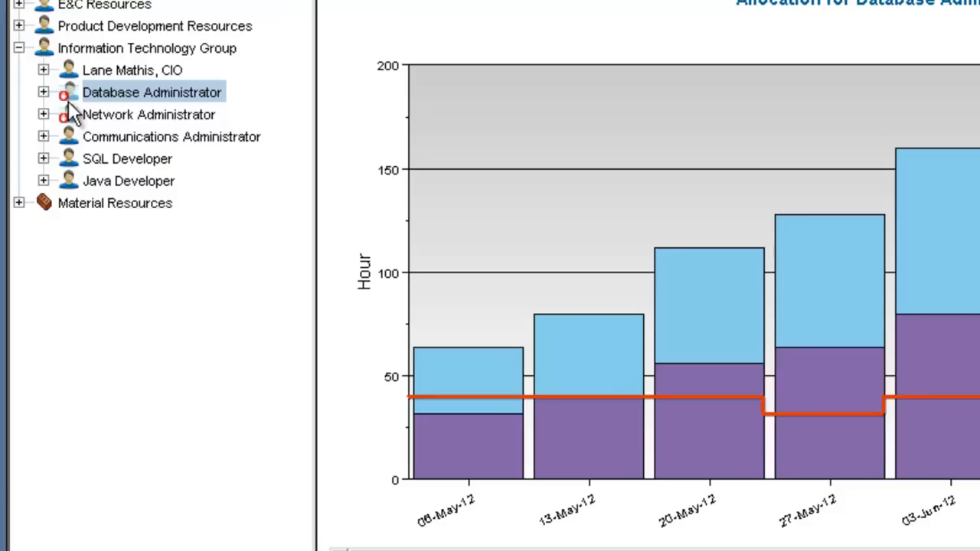
mouse_move(115, 121)
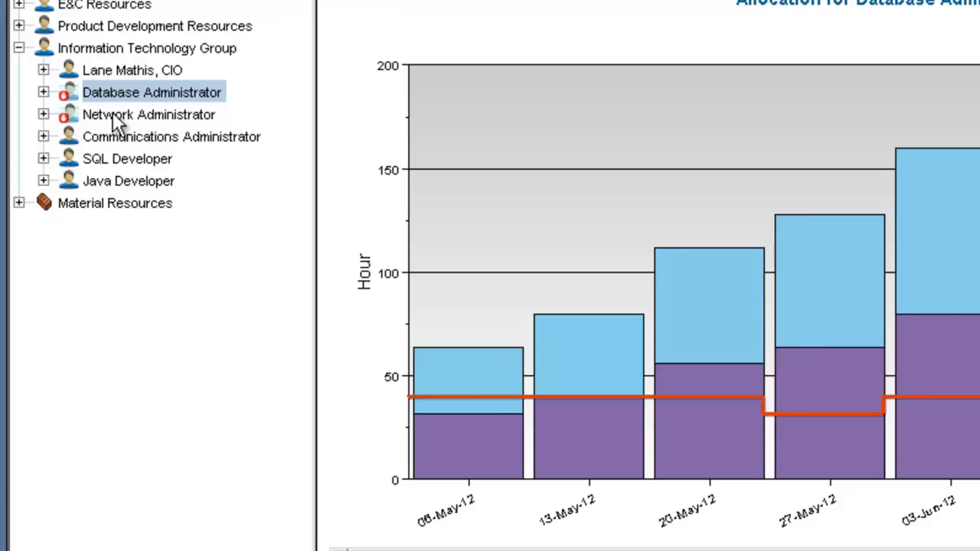
click(149, 114)
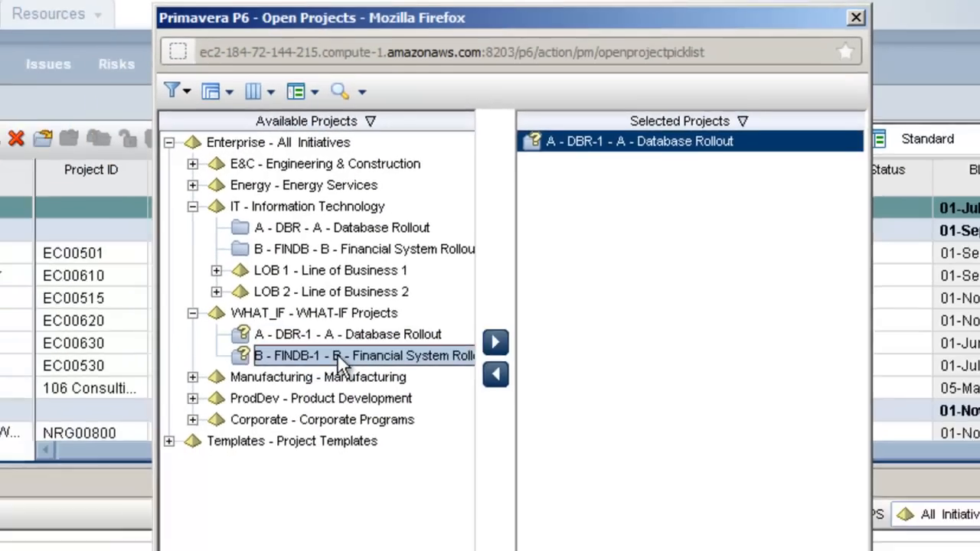
Open B - FINDB-1 together with A - DBR-1 from WHAT_IF Projects.
click(495, 342)
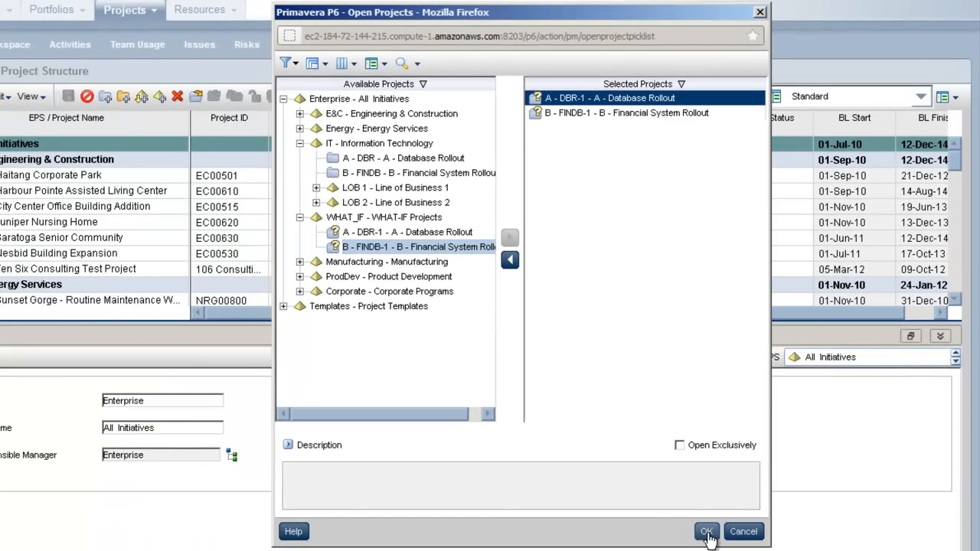
click(706, 532)
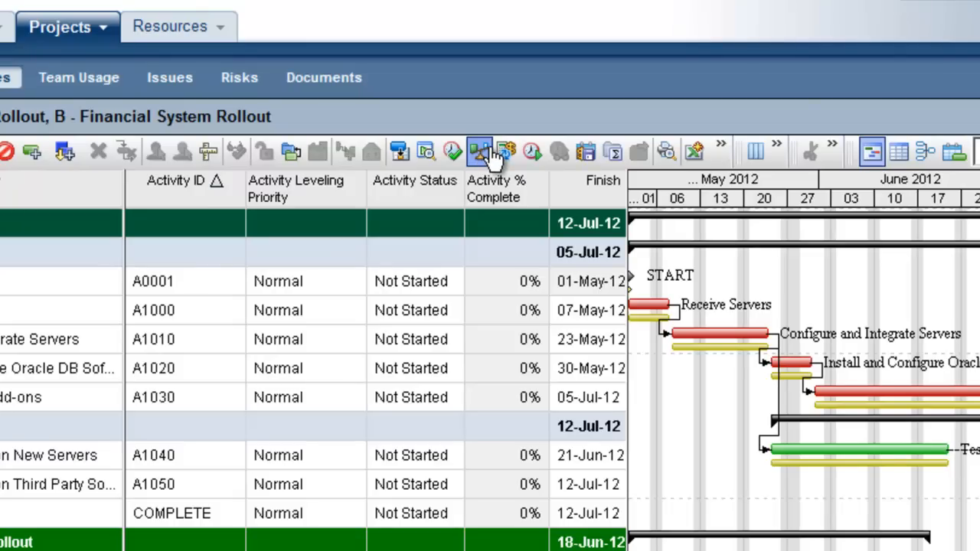
Set leveling to Selected Resources and add DBA - Database Administrator.
click(479, 151)
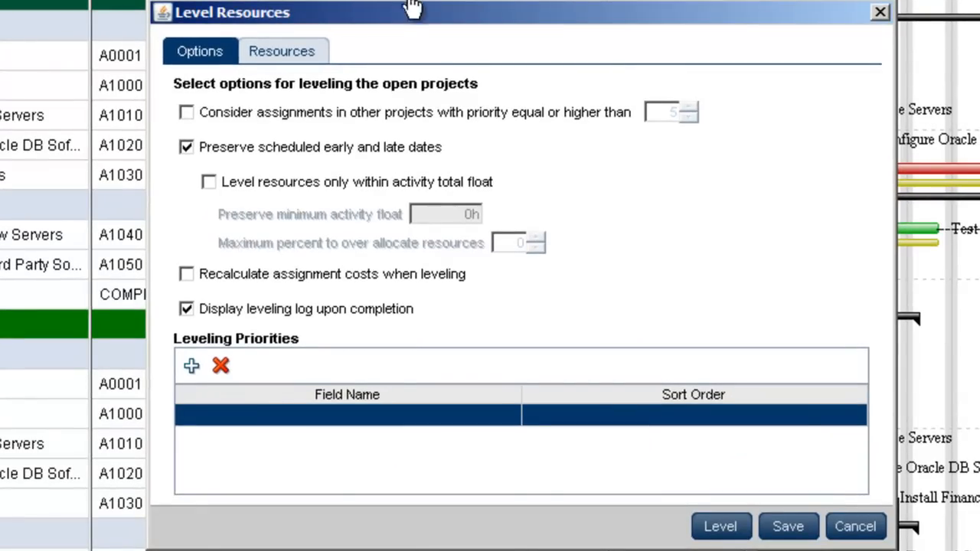
mouse_move(398, 26)
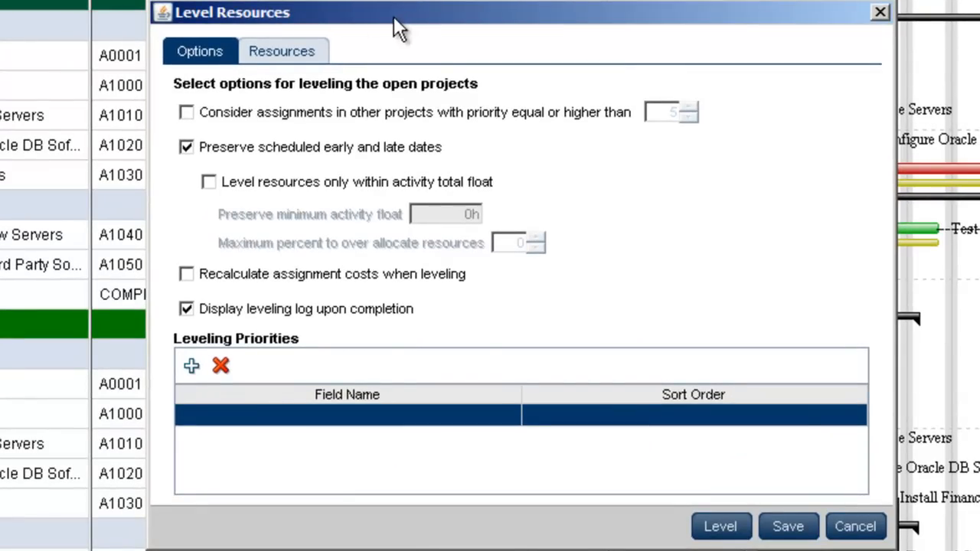
mouse_move(221, 68)
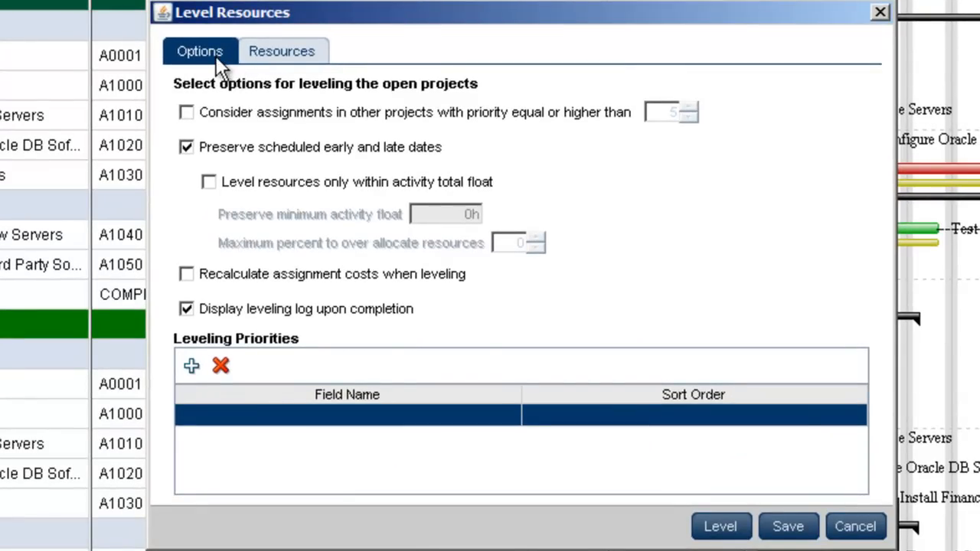
mouse_move(264, 61)
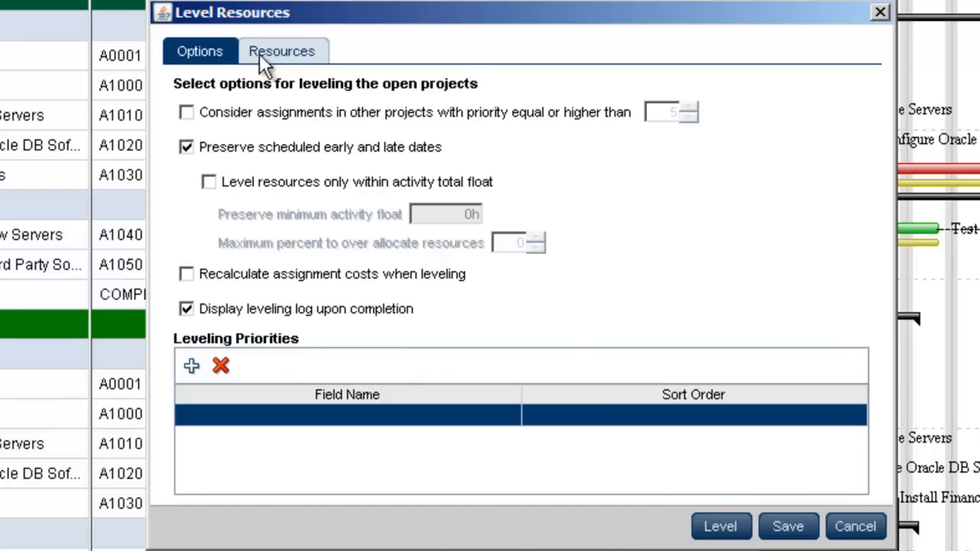
click(281, 50)
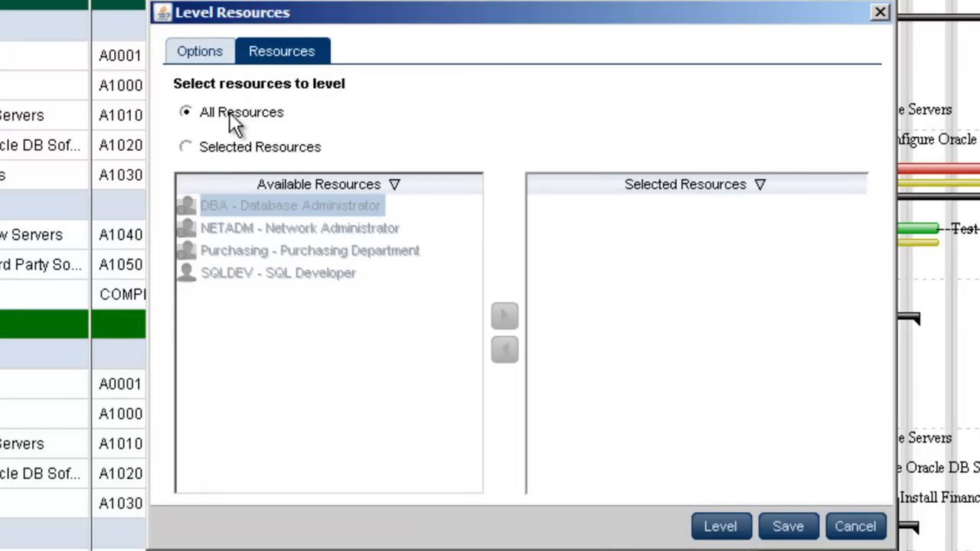
click(186, 147)
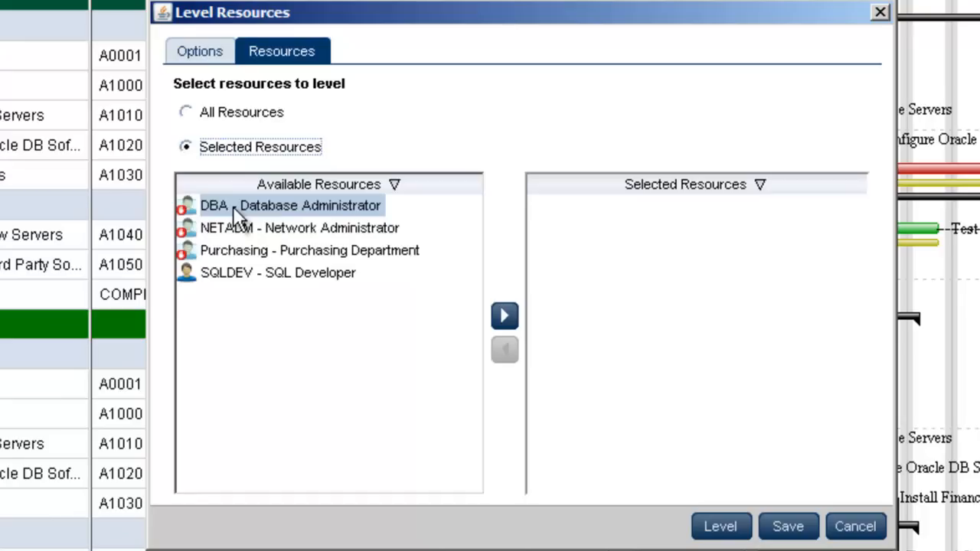
click(291, 205)
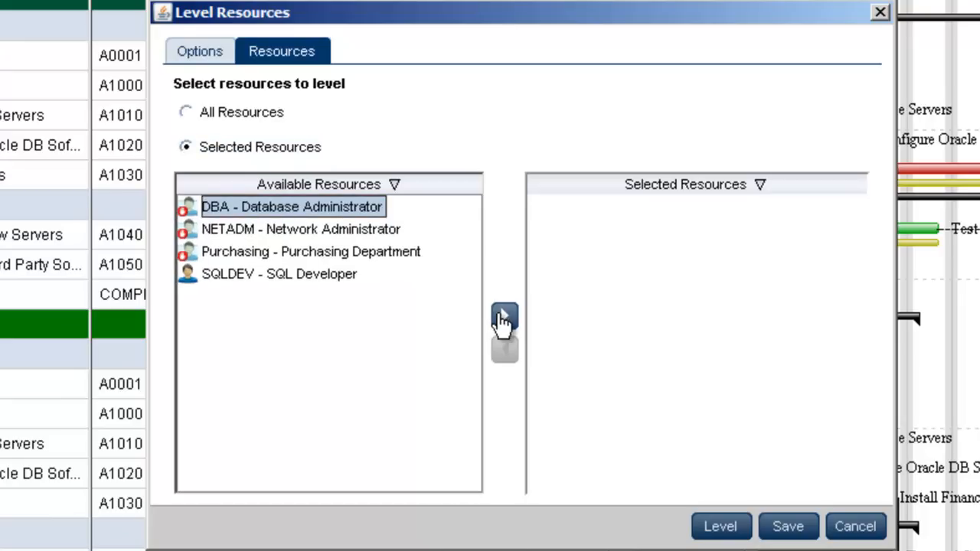
click(185, 112)
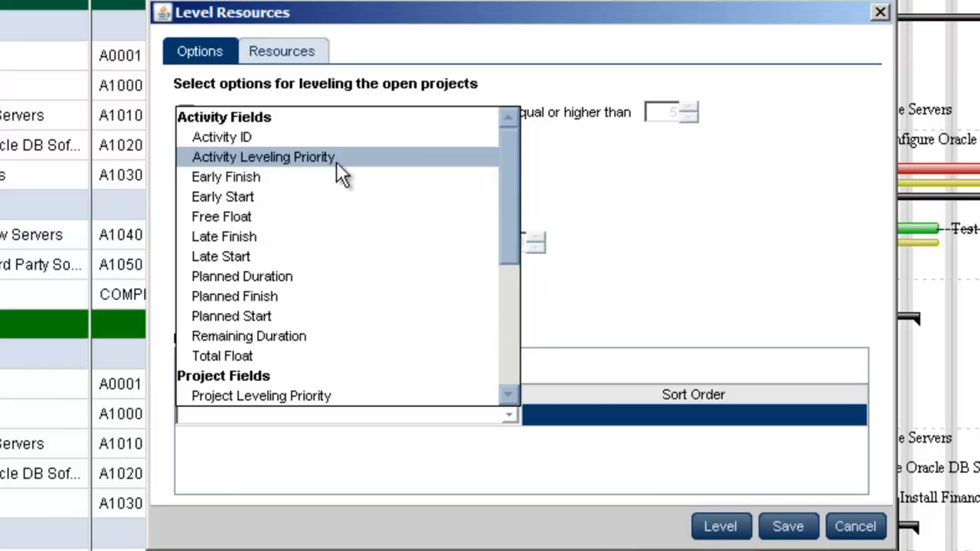
Add Project Leveling Priority and Activity Leveling Priority as leveling priorities, both ascending.
scroll(down, 3)
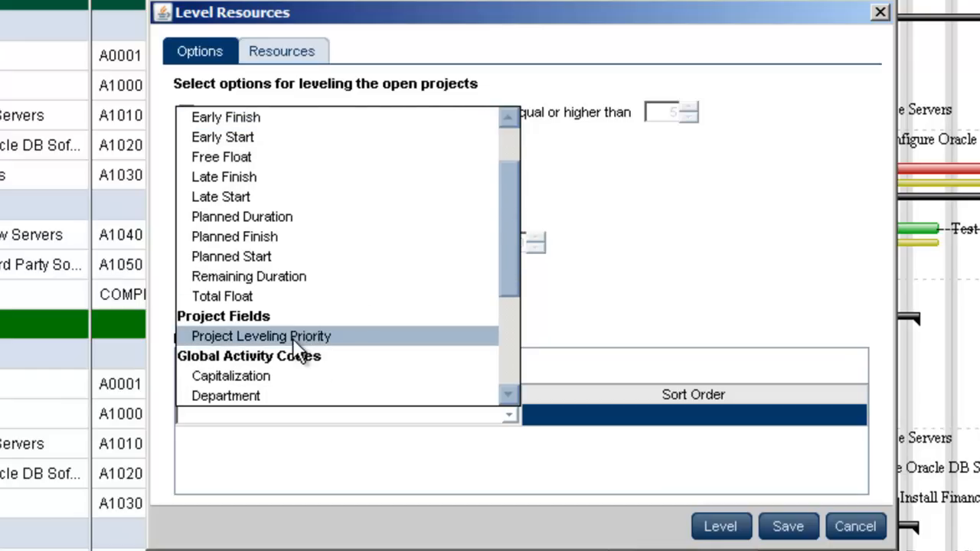
click(261, 336)
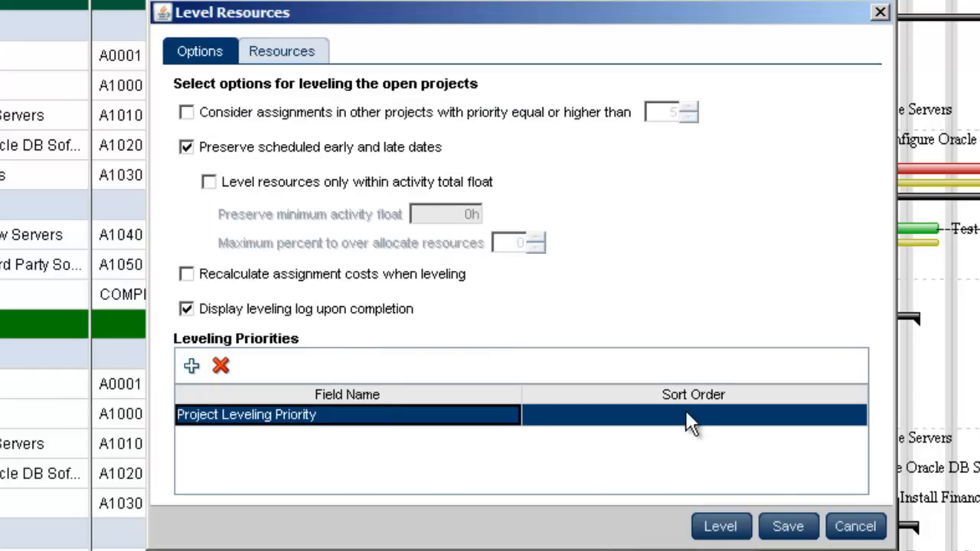
click(692, 415)
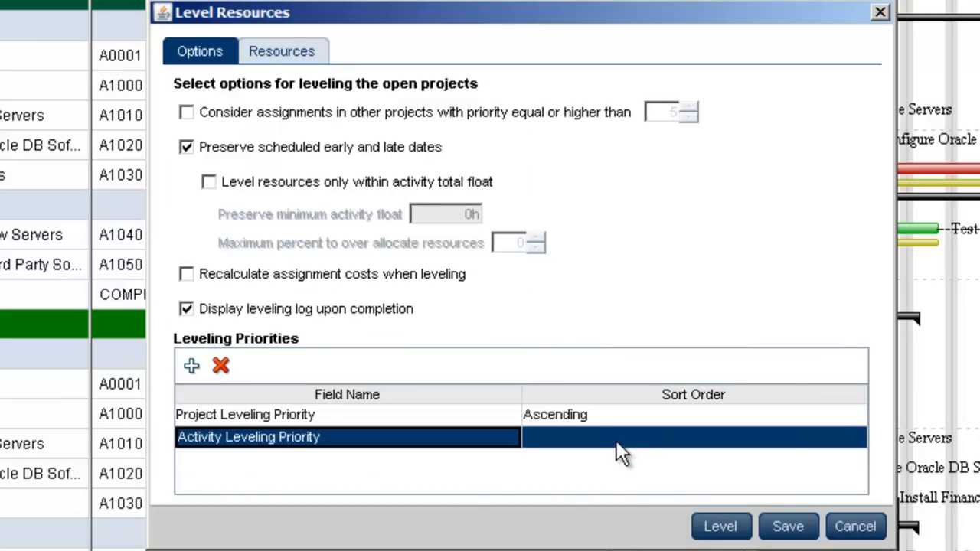
click(693, 436)
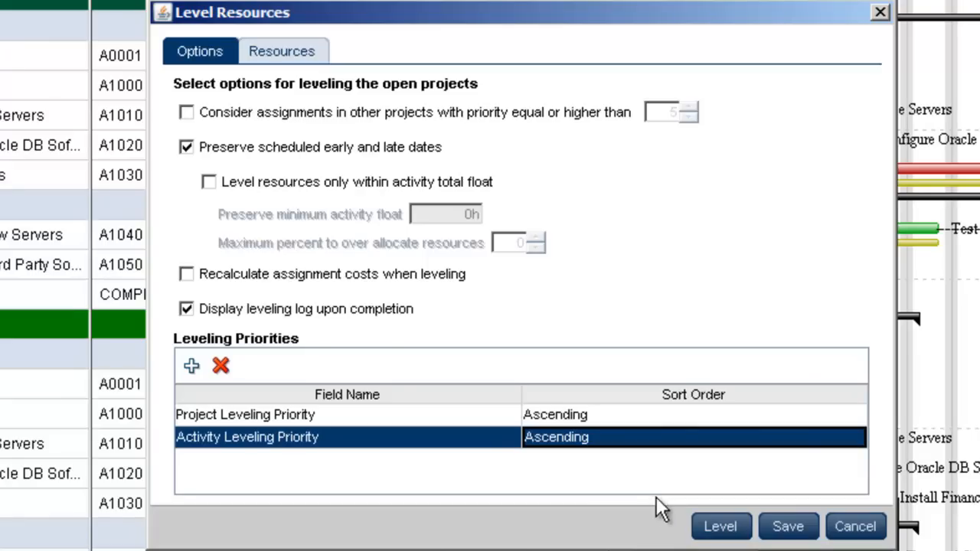
mouse_move(655, 520)
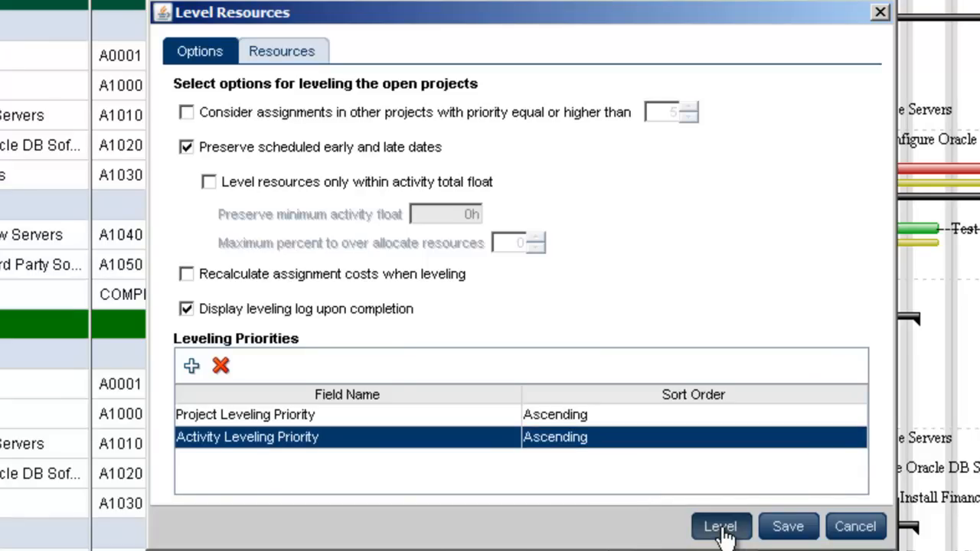
mouse_move(712, 222)
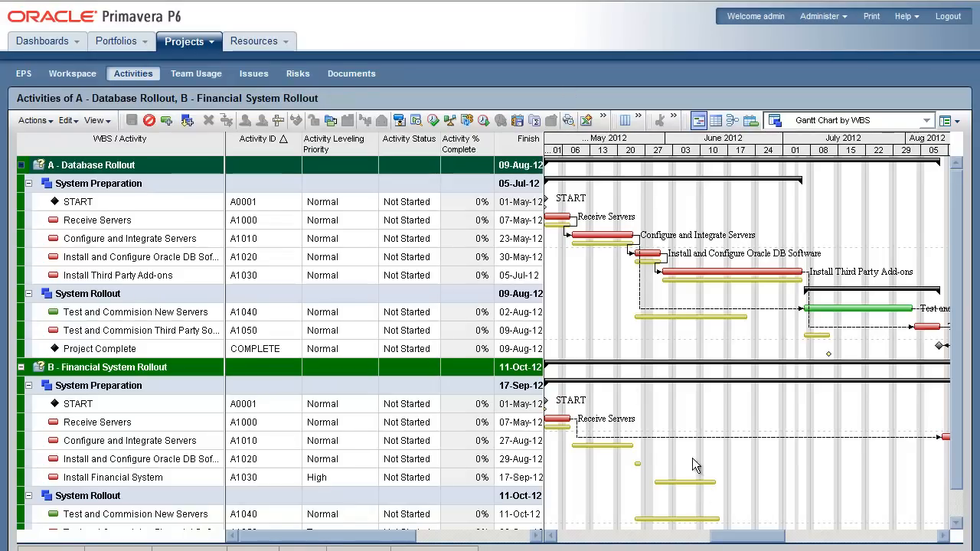
Scroll the Gantt chart to check leveled finishes: A on 09-Aug-12, B on 11-Oct-12.
scroll(right, 3)
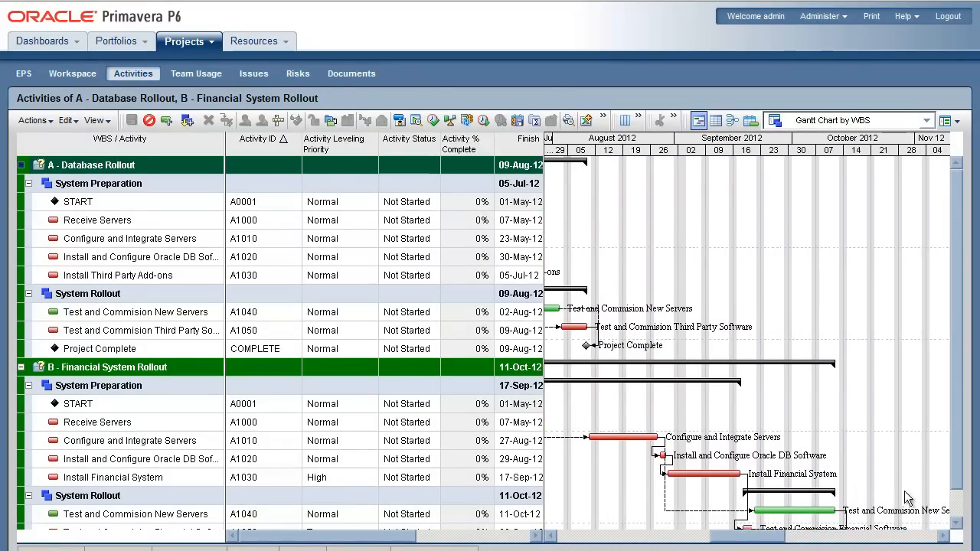
scroll(down, 3)
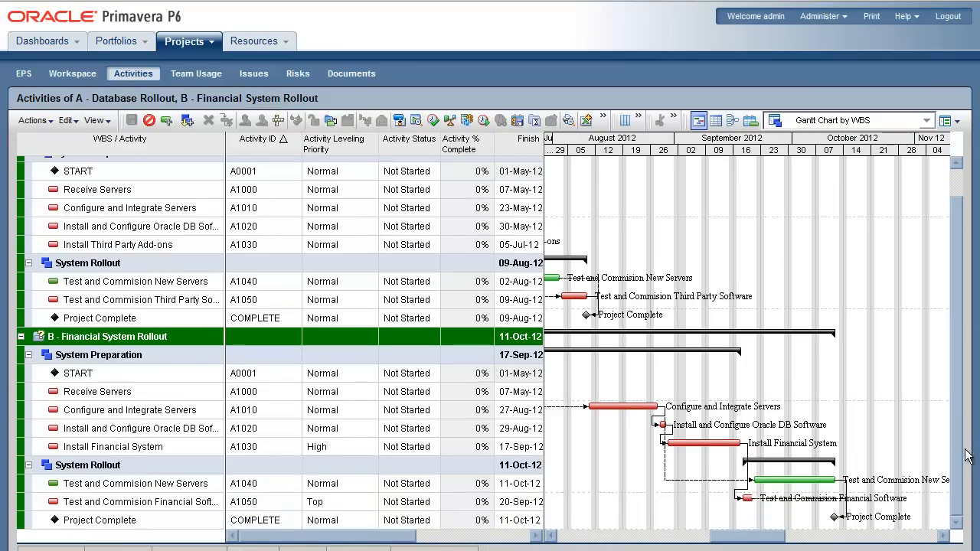
mouse_move(589, 321)
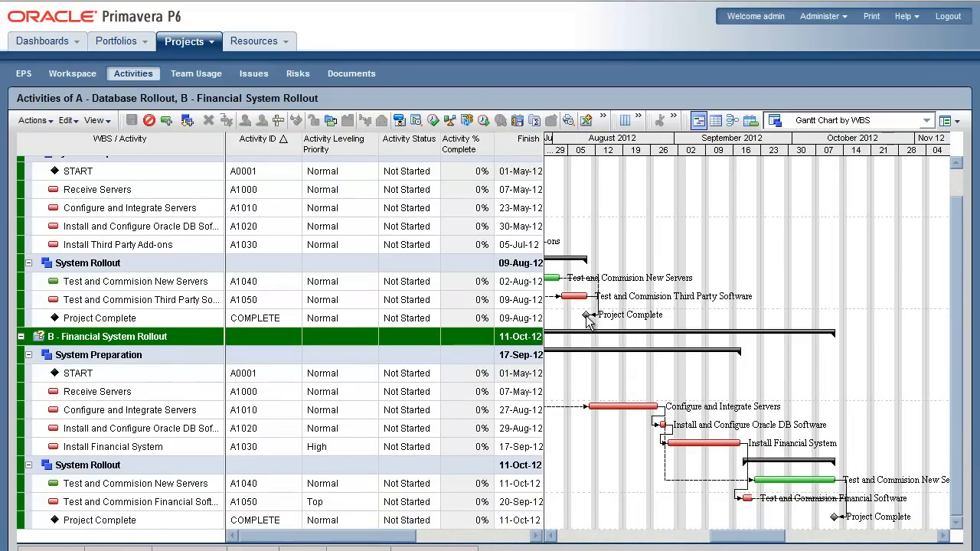
mouse_move(586, 317)
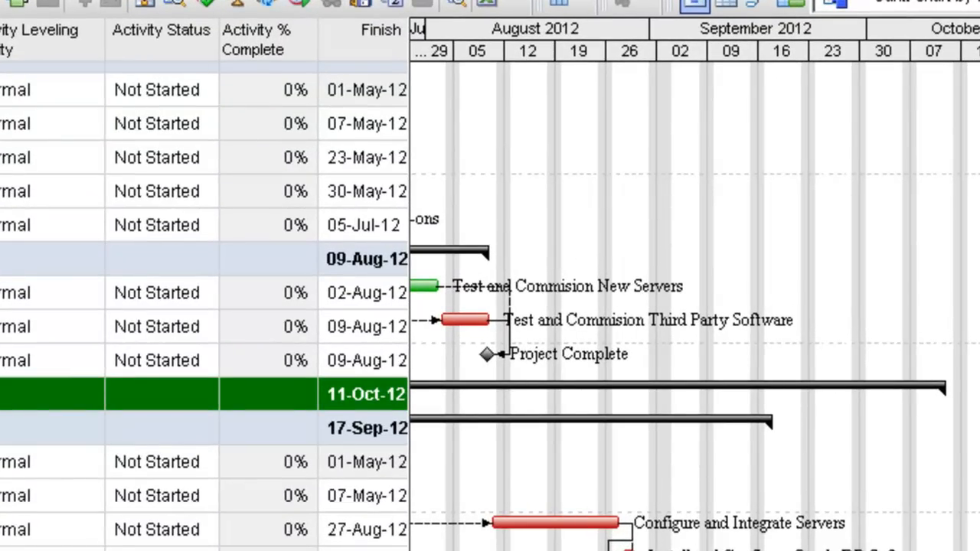
scroll(down, 3)
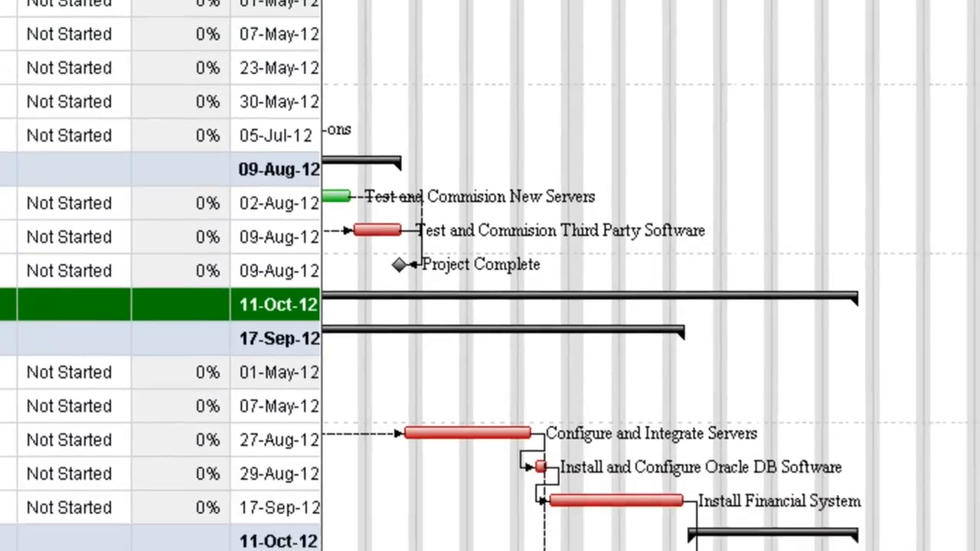
scroll(down, 3)
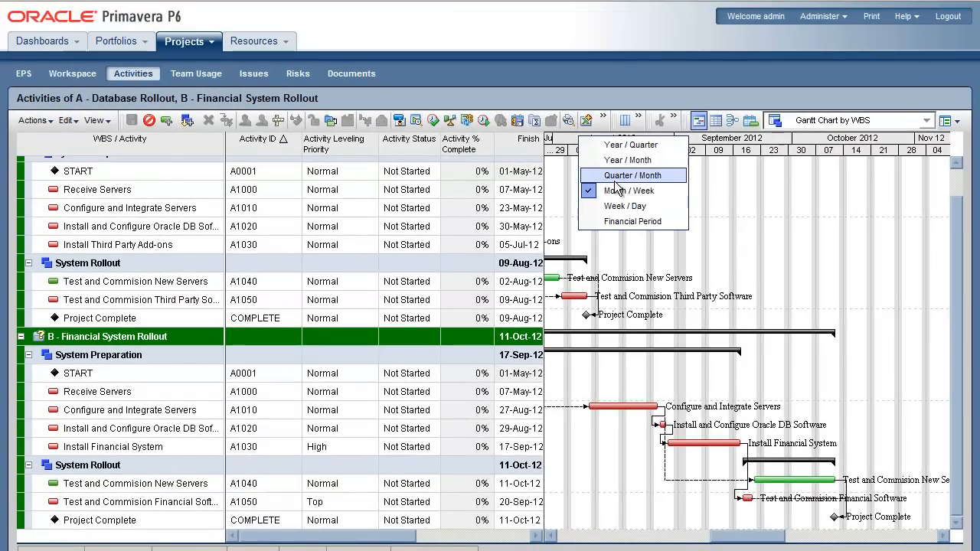
Switch the Gantt timescale to Quarter / Month and bring up Schedule Project.
click(631, 175)
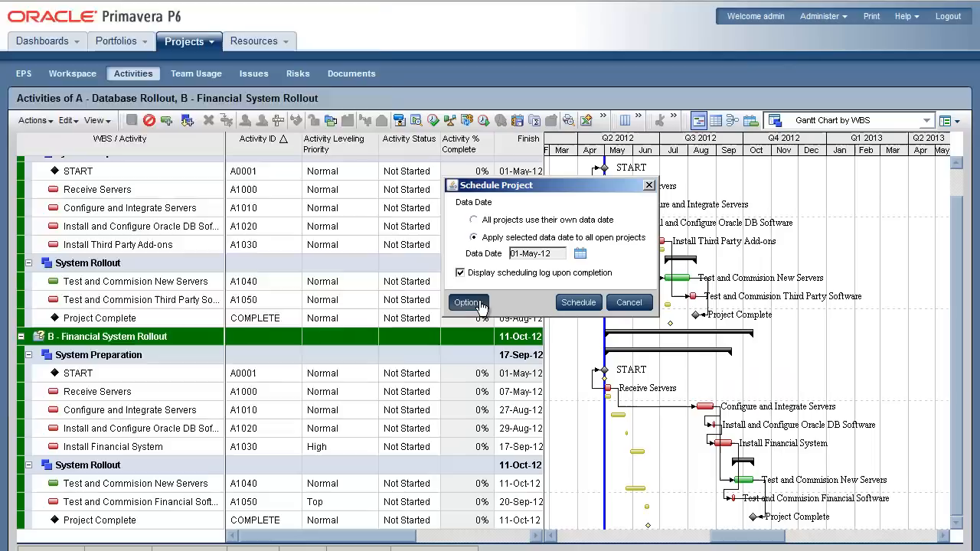
Review scheduling options, then reschedule both projects at data date 01-May-12 with the log.
click(467, 302)
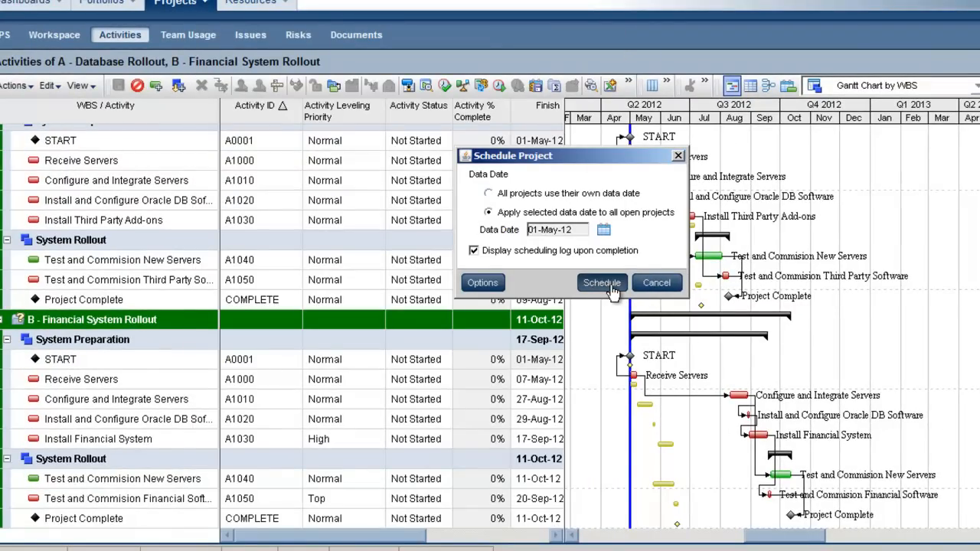
click(601, 282)
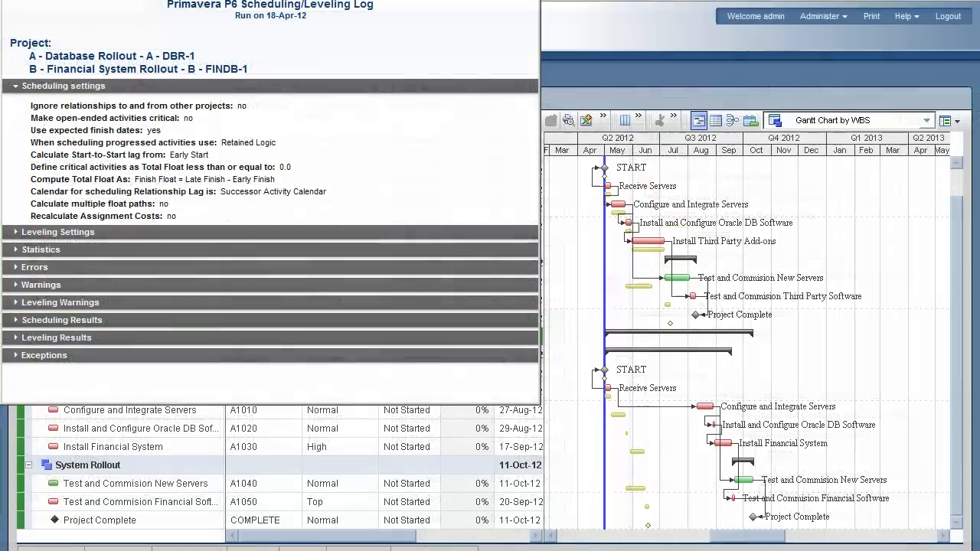